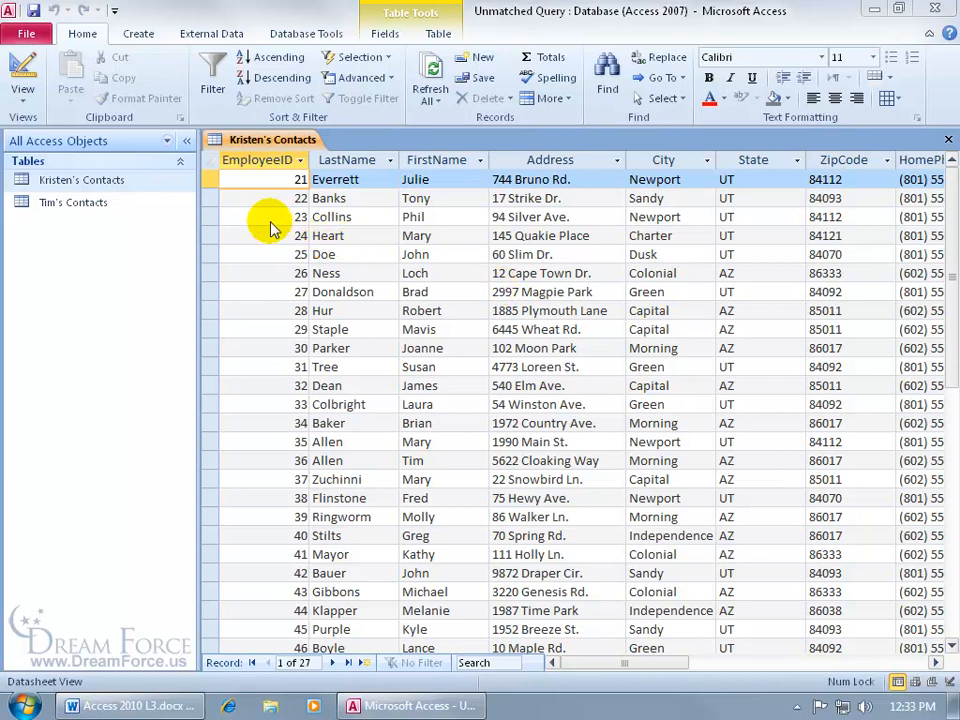
Step: Open the EmployeeID column's context menu in Kristen's Contacts to hide the field
{"action": "right_click", "coordinate": [258, 160]}
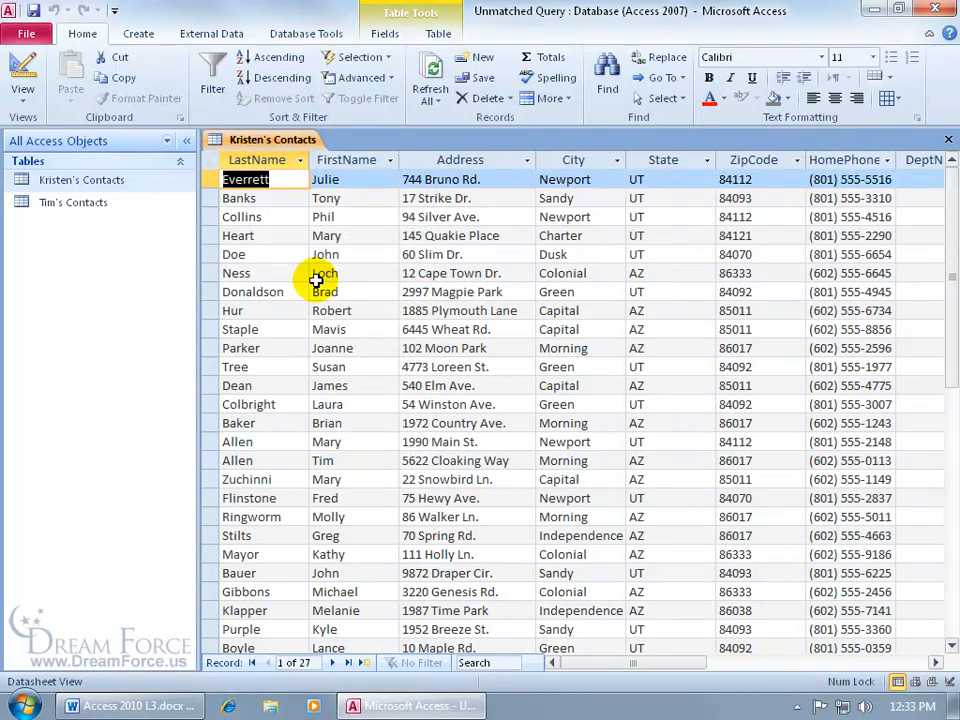
Step: Show Kristen's Contacts in Print Preview from the File > Print menu
{"action": "left_click", "coordinate": [26, 33]}
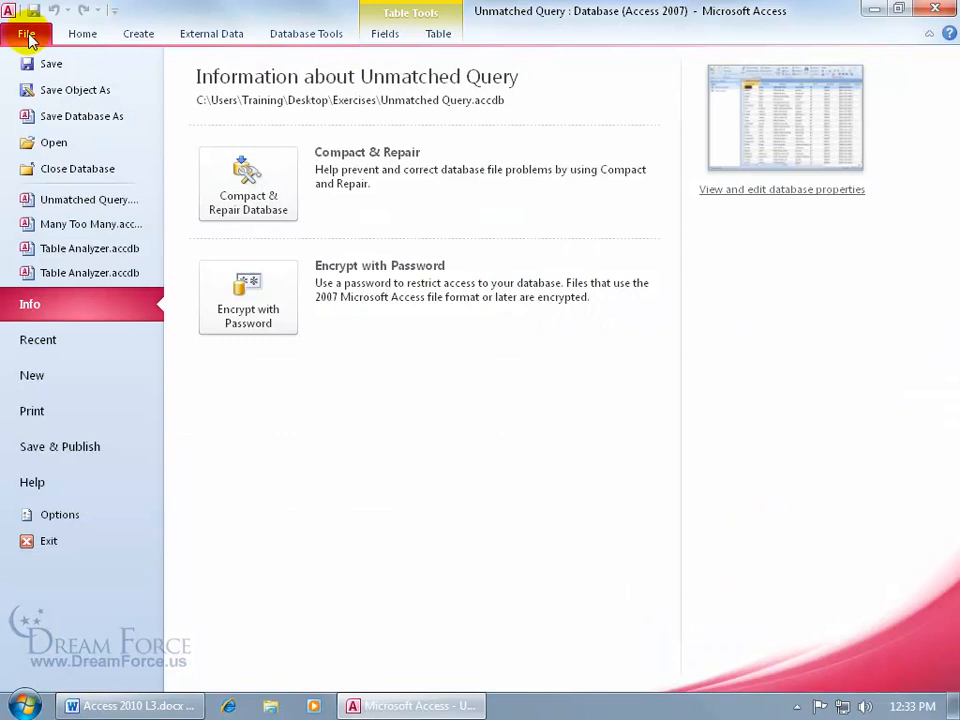
{"action": "left_click", "coordinate": [32, 411]}
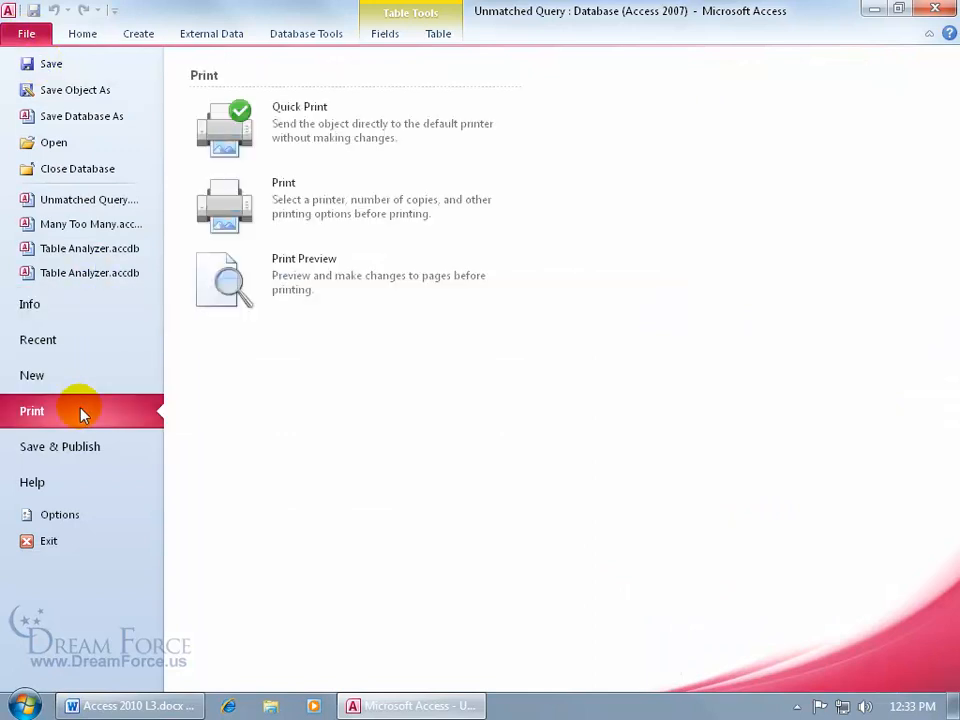
{"action": "left_click", "coordinate": [224, 278]}
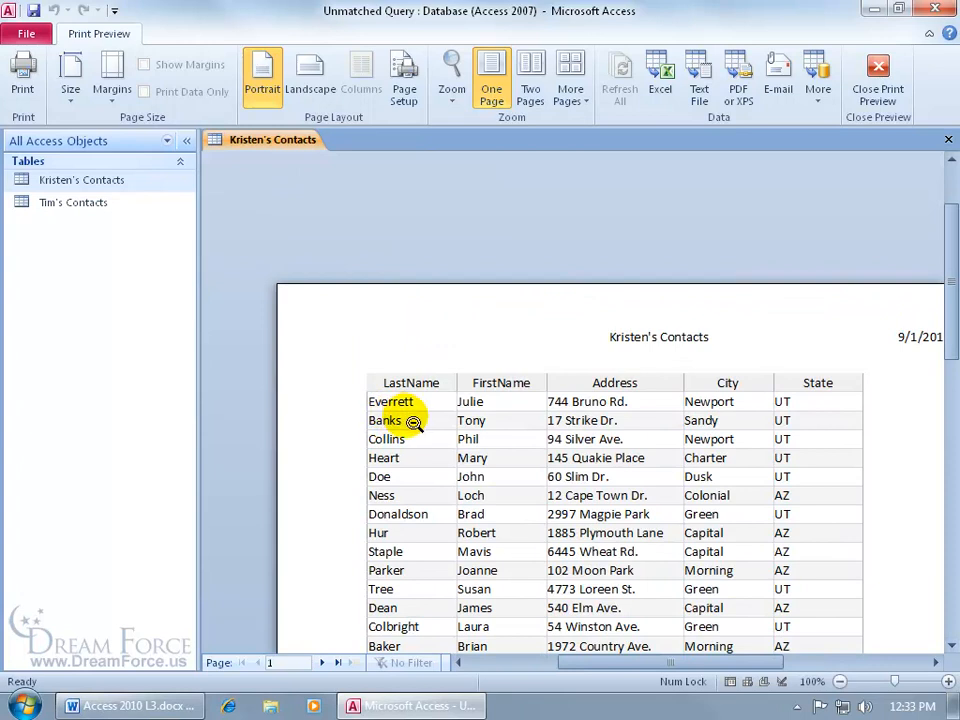
{"action": "mouse_move", "coordinate": [878, 75]}
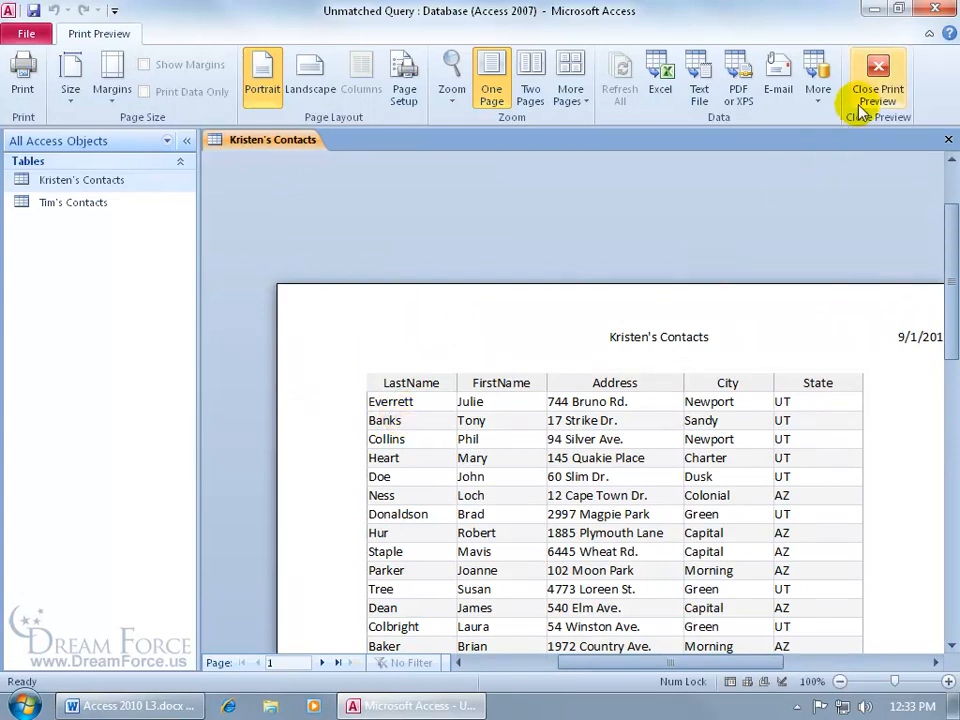
Step: Close Print Preview and unhide the EmployeeID field via Unhide Fields
{"action": "left_click", "coordinate": [878, 80]}
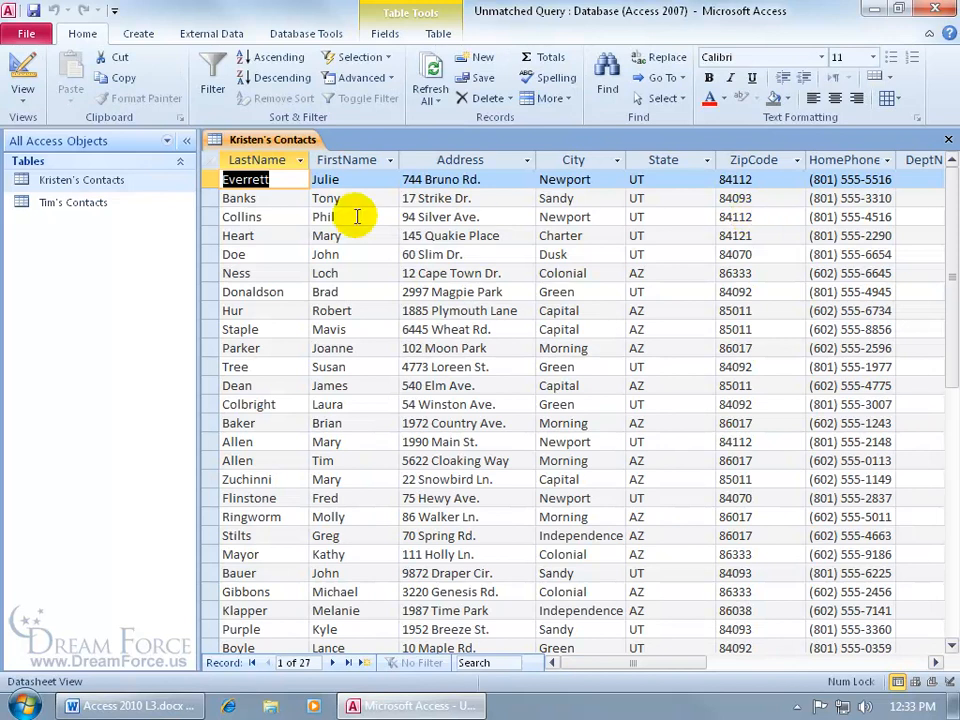
{"action": "right_click", "coordinate": [257, 160]}
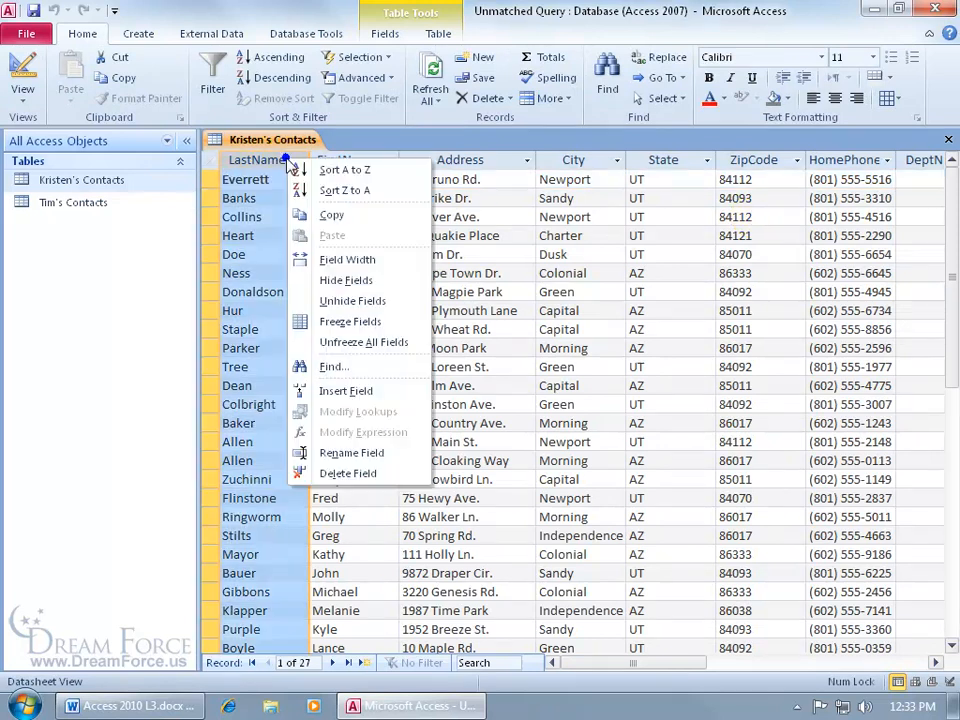
{"action": "mouse_move", "coordinate": [352, 300]}
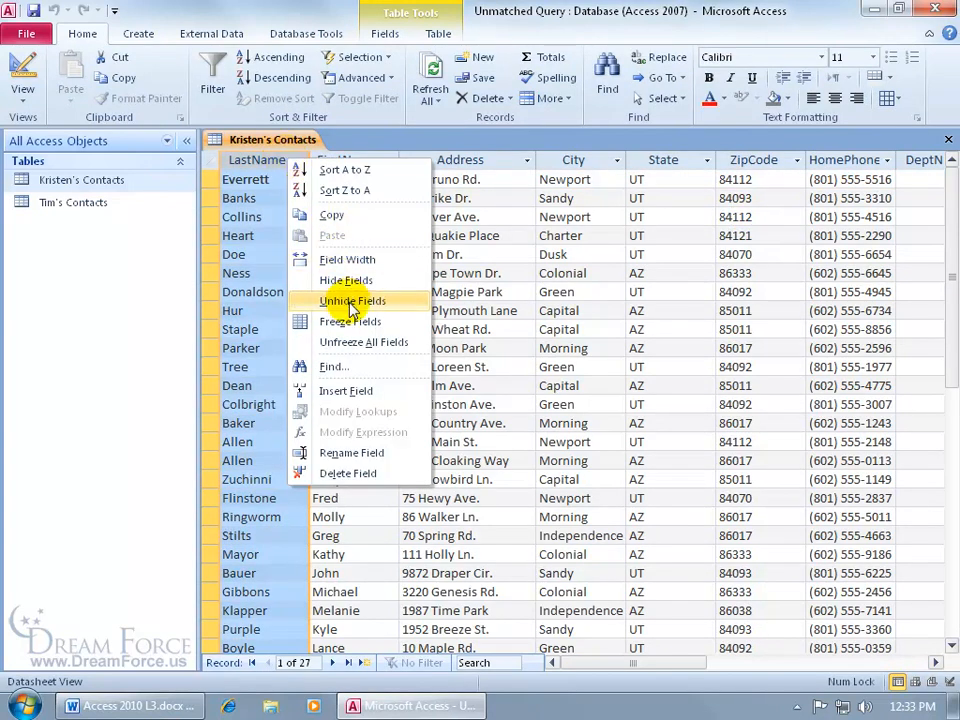
{"action": "left_click", "coordinate": [351, 300]}
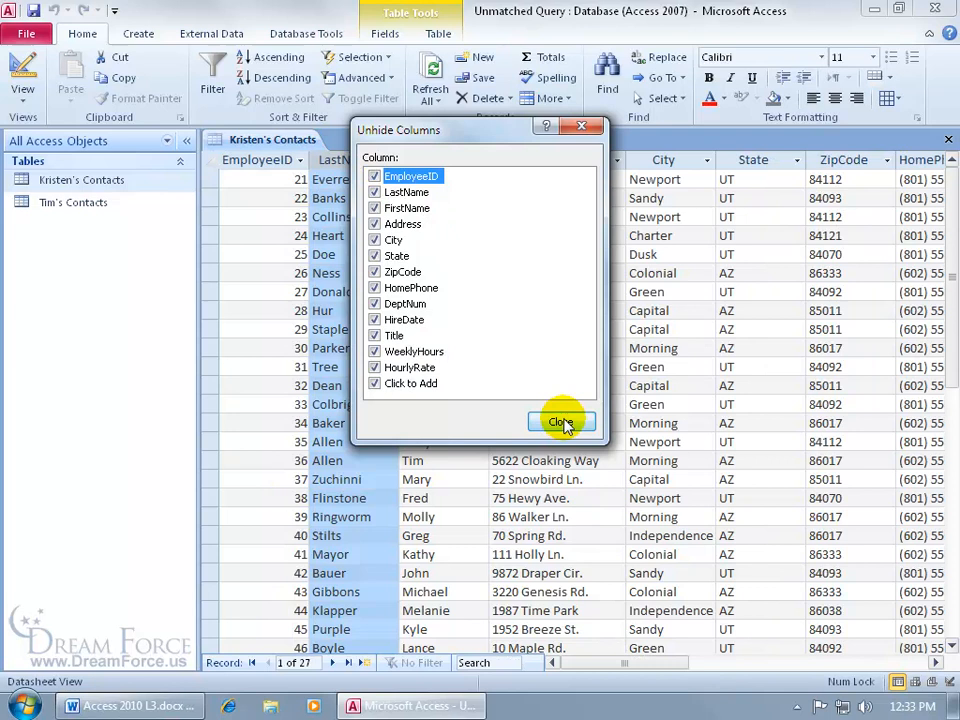
{"action": "left_click", "coordinate": [561, 422]}
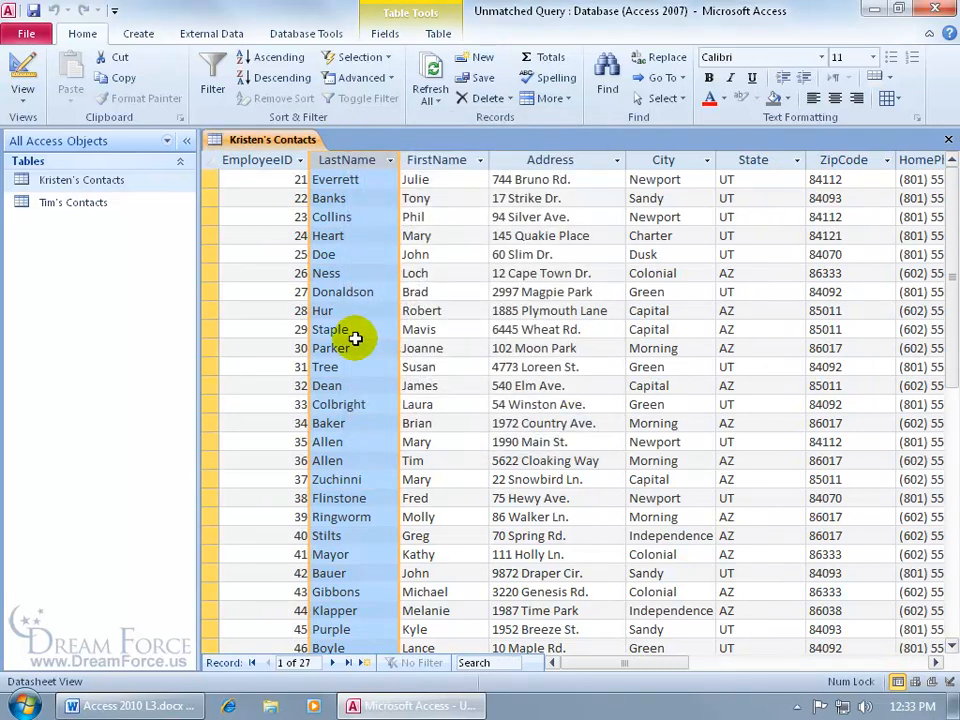